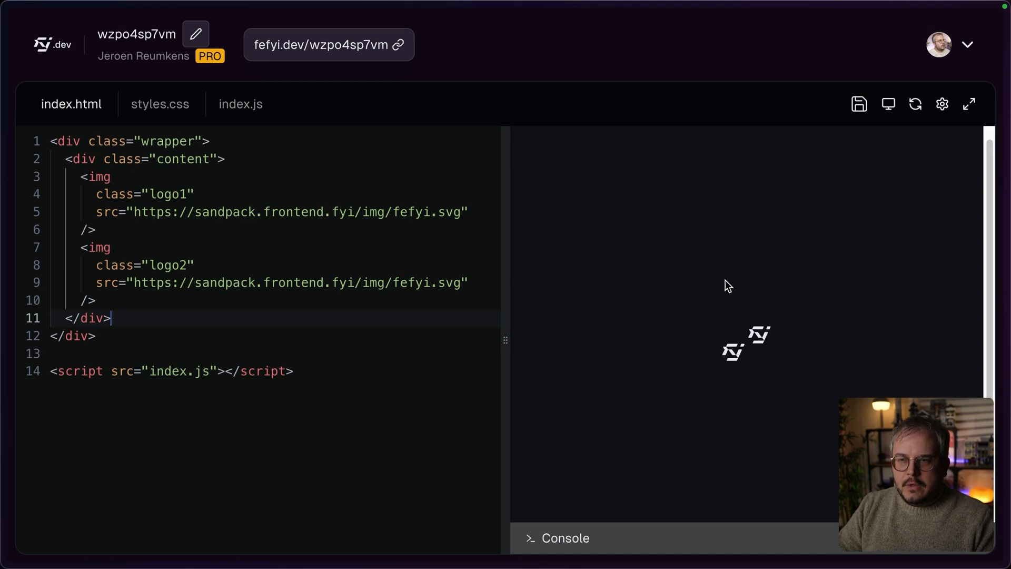
Switch to styles.css to view the .logo1 and .logo2 transform/translate rules.
{"action": "left_click", "coordinate": [159, 105]}
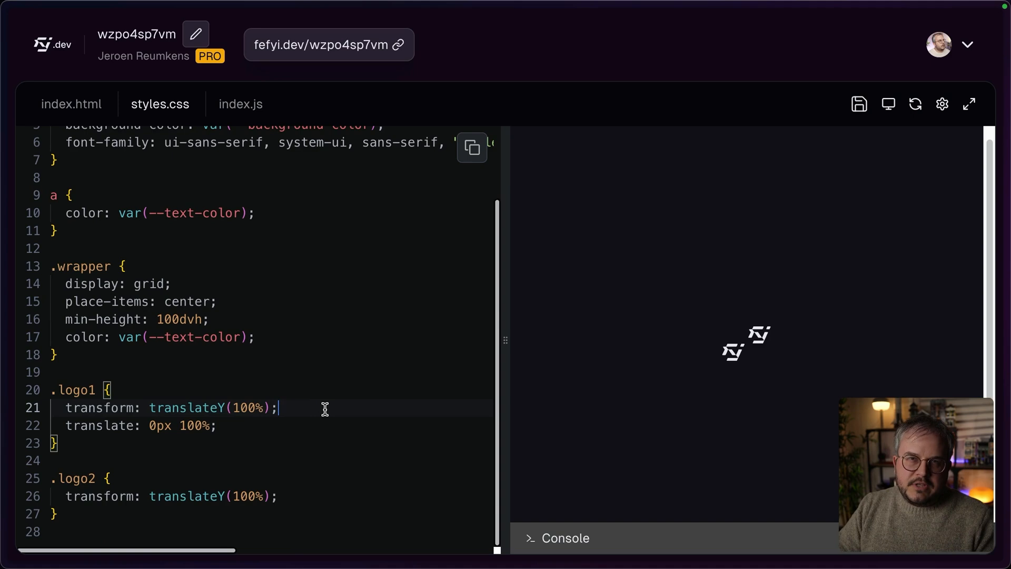
{"action": "mouse_move", "coordinate": [292, 440]}
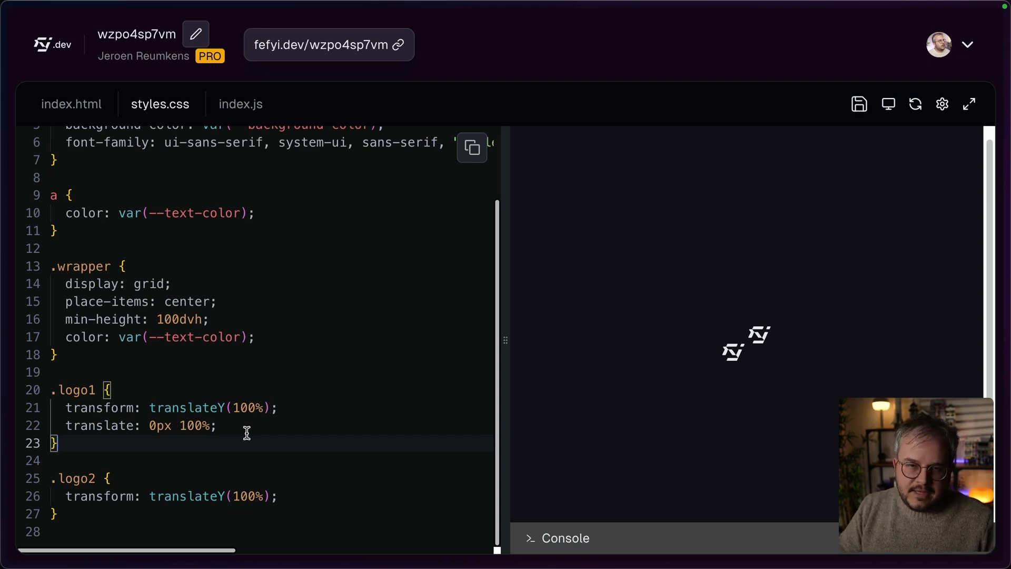
{"action": "type", "text": "scal"}
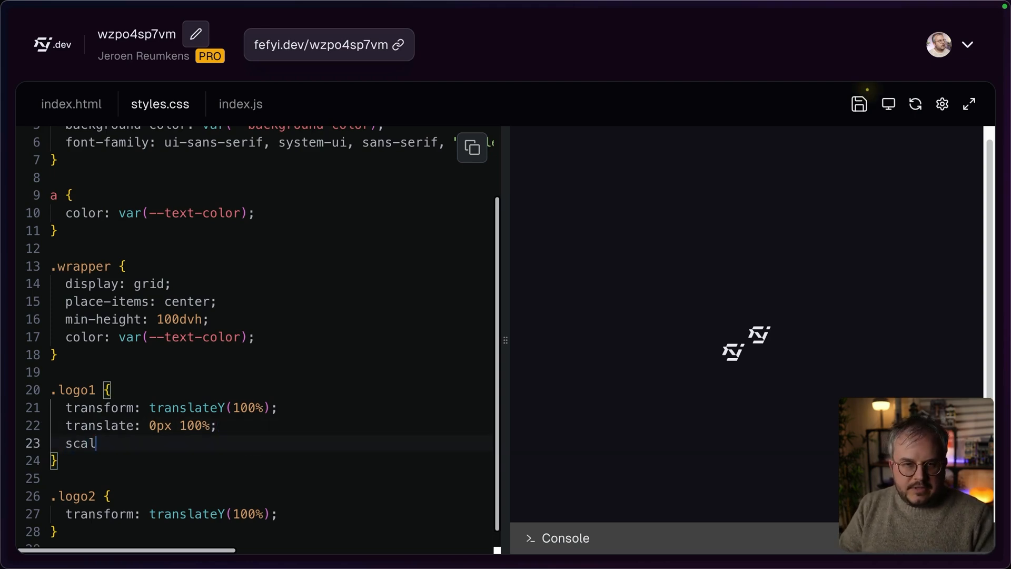
{"action": "type", "text": "e: 1.2;"}
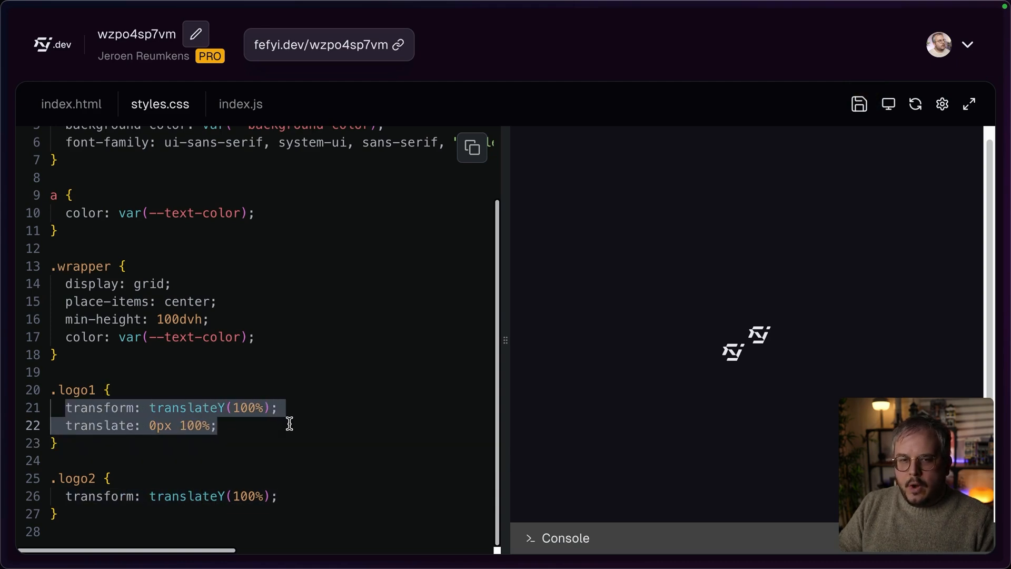
Give .logo2 translate: 0px 100% instead of translateY, briefly highlighting logo1's two lines.
{"action": "left_click", "coordinate": [290, 425]}
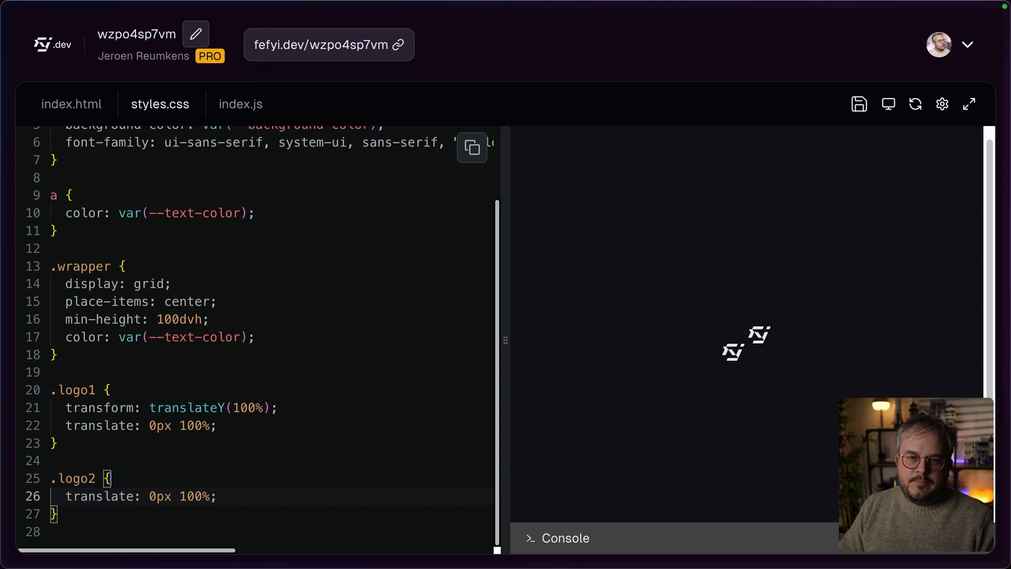
{"action": "left_click_drag", "start_coordinate": [64, 408], "coordinate": [216, 425]}
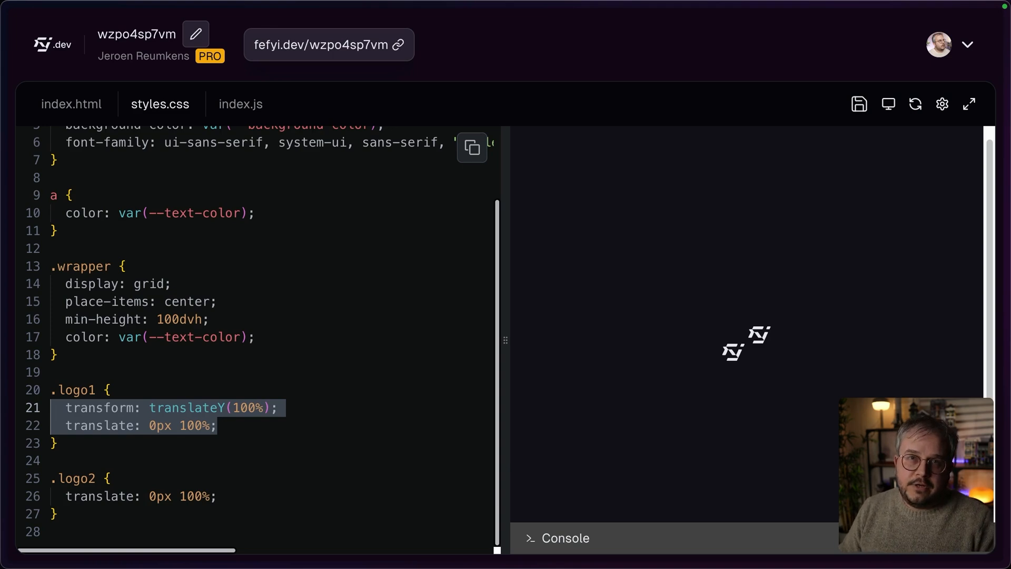
{"action": "left_click", "coordinate": [219, 425]}
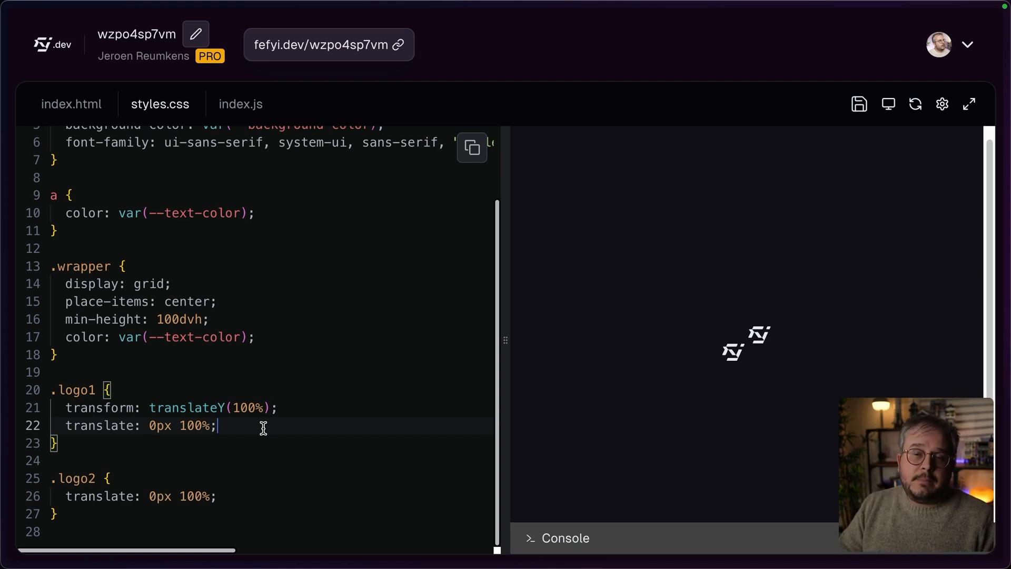
Start a new .translate-x-full rule on a blank line after the .logo1 block.
{"action": "key", "text": "Enter"}
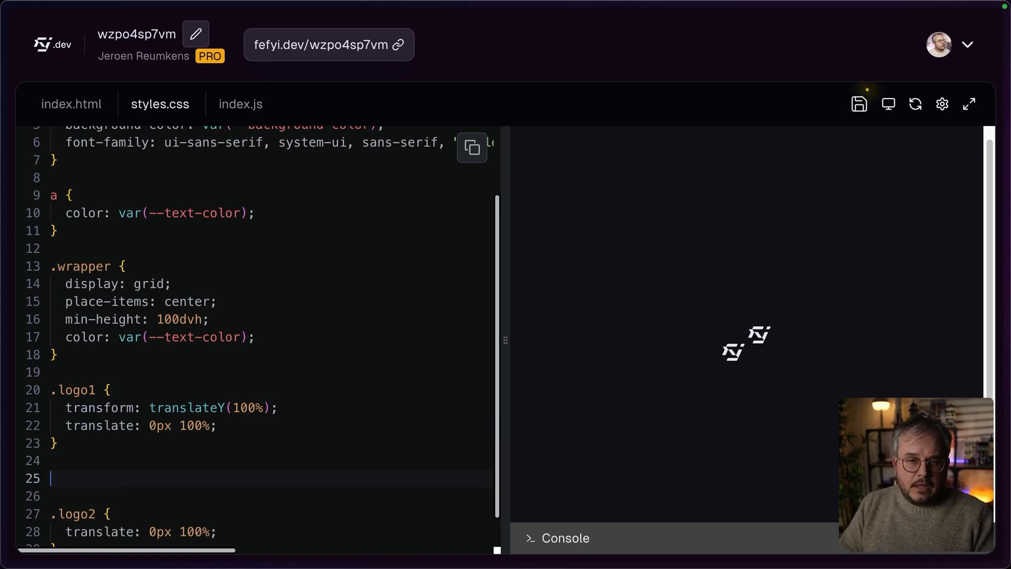
{"action": "type", "text": ".translate-x"}
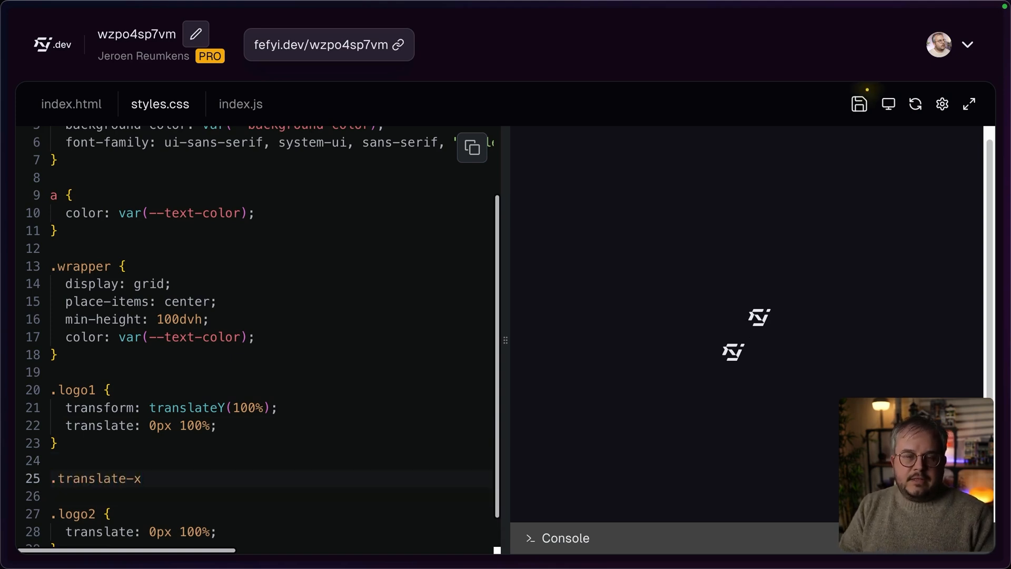
{"action": "type", "text": "-full"}
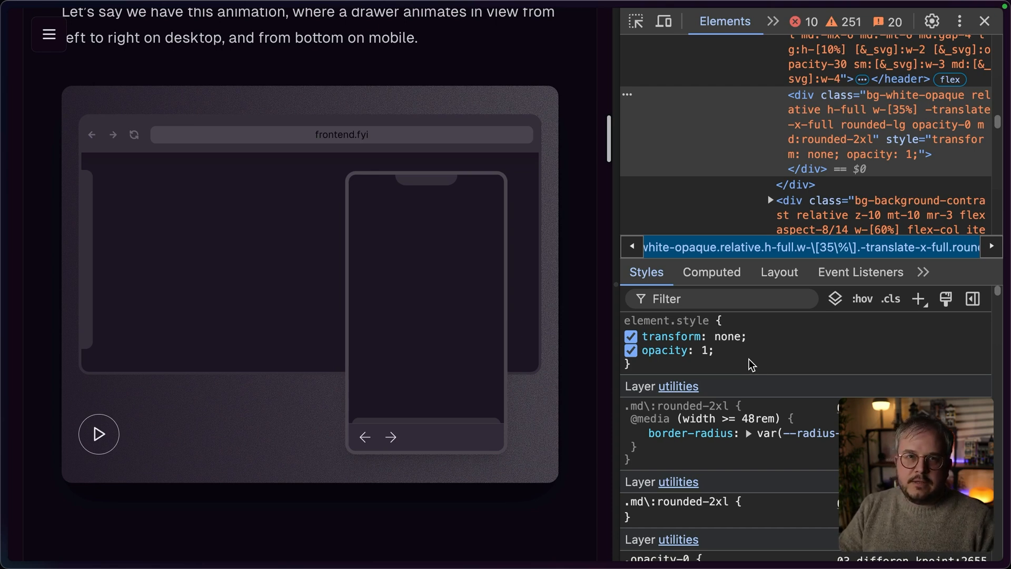
Reveal the drawer's .-translate-x-full rule in the Styles pane and replay the drawer animation.
{"action": "scroll", "scroll_direction": "down", "scroll_amount": 3}
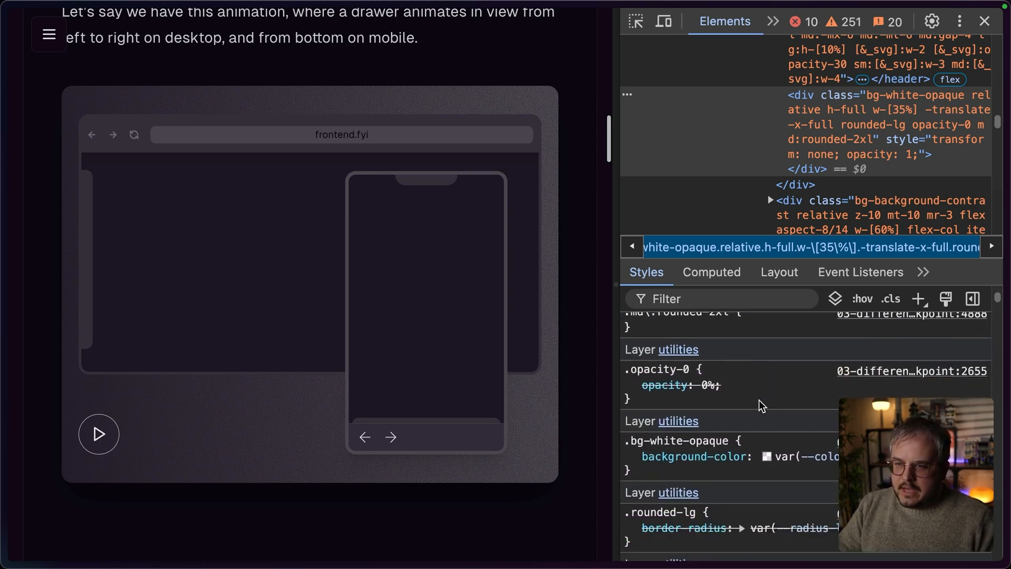
{"action": "scroll", "scroll_direction": "down", "scroll_amount": 3}
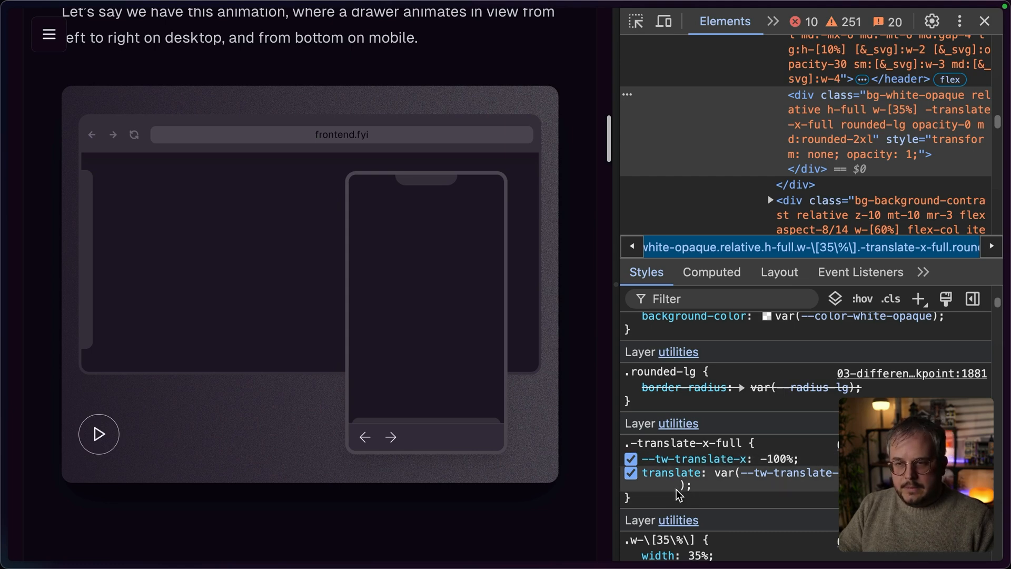
{"action": "mouse_move", "coordinate": [892, 108]}
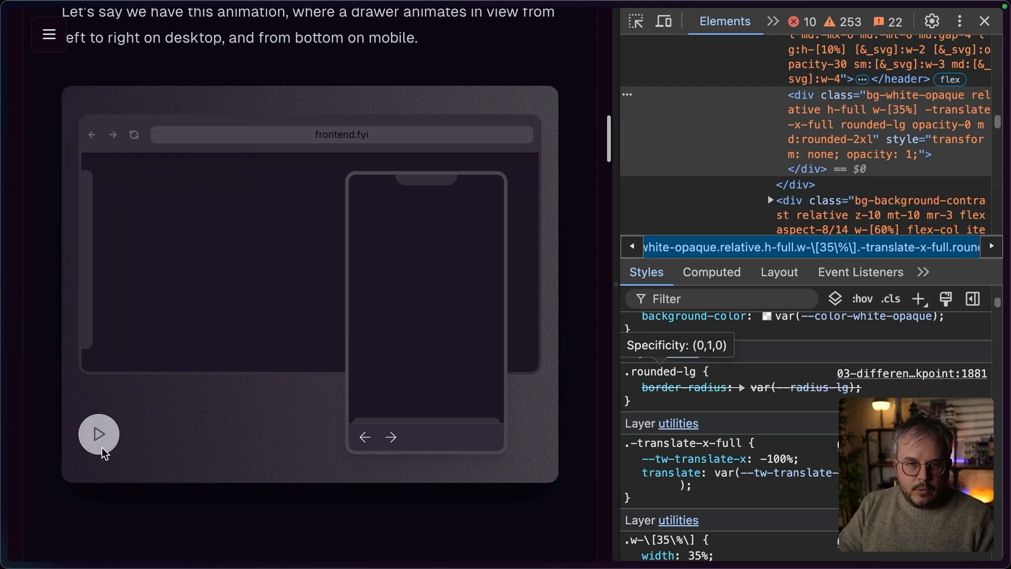
{"action": "left_click", "coordinate": [98, 433]}
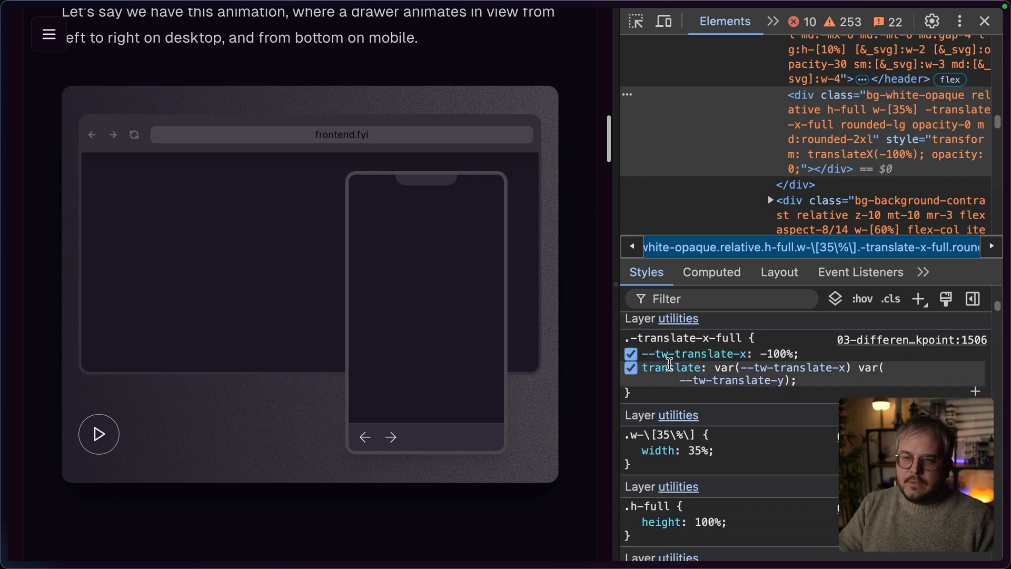
{"action": "mouse_move", "coordinate": [826, 148]}
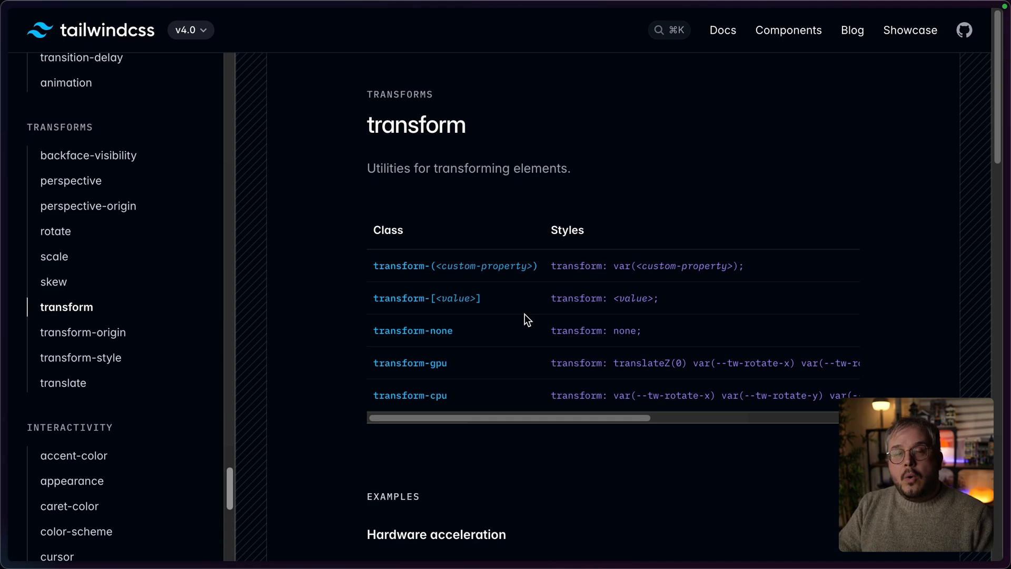
{"action": "mouse_move", "coordinate": [386, 282]}
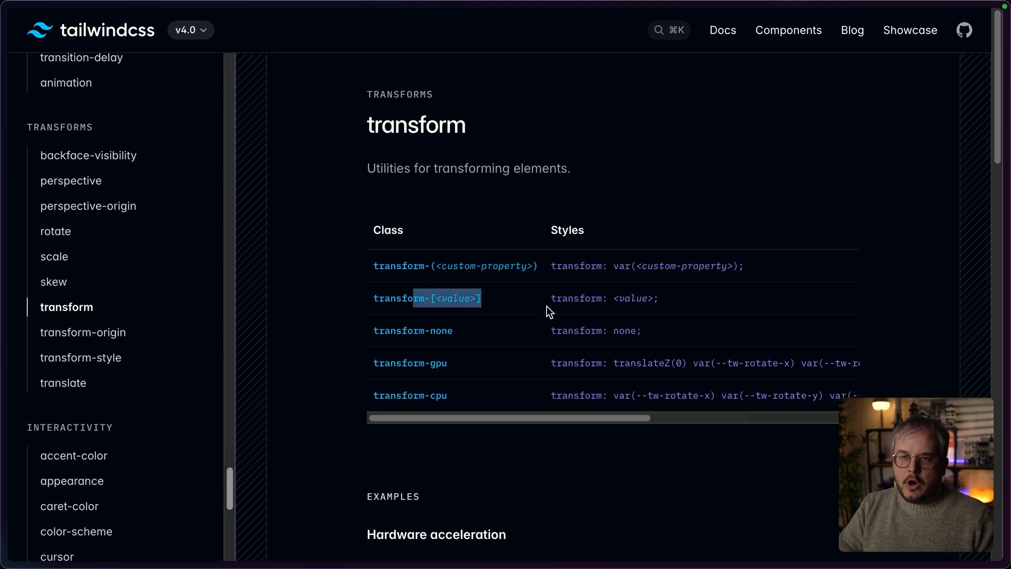
Scroll the Tailwind transform docs to the utilities table with transform-[<value>].
{"action": "scroll", "scroll_direction": "down", "scroll_amount": 3}
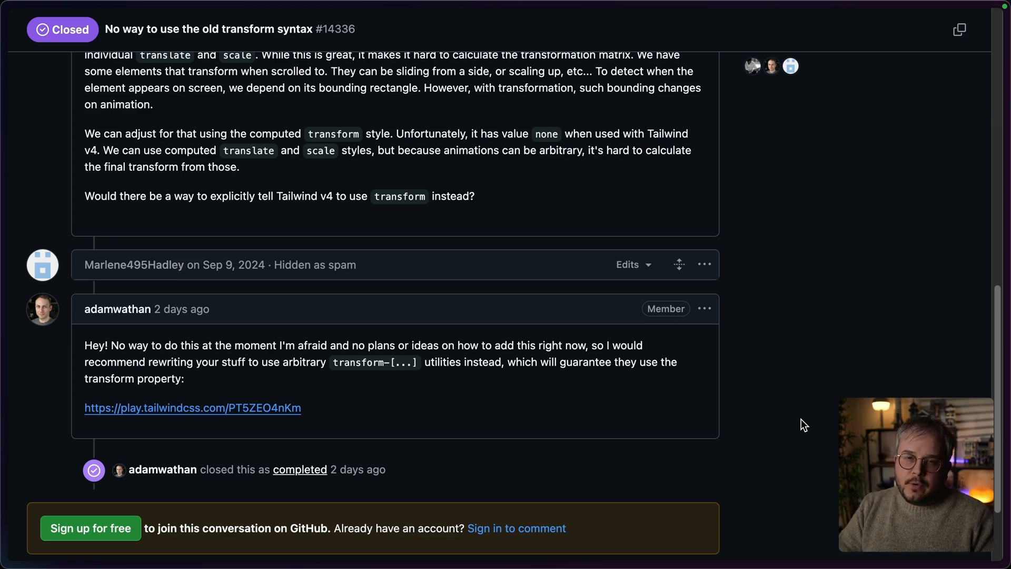
{"action": "mouse_move", "coordinate": [713, 434]}
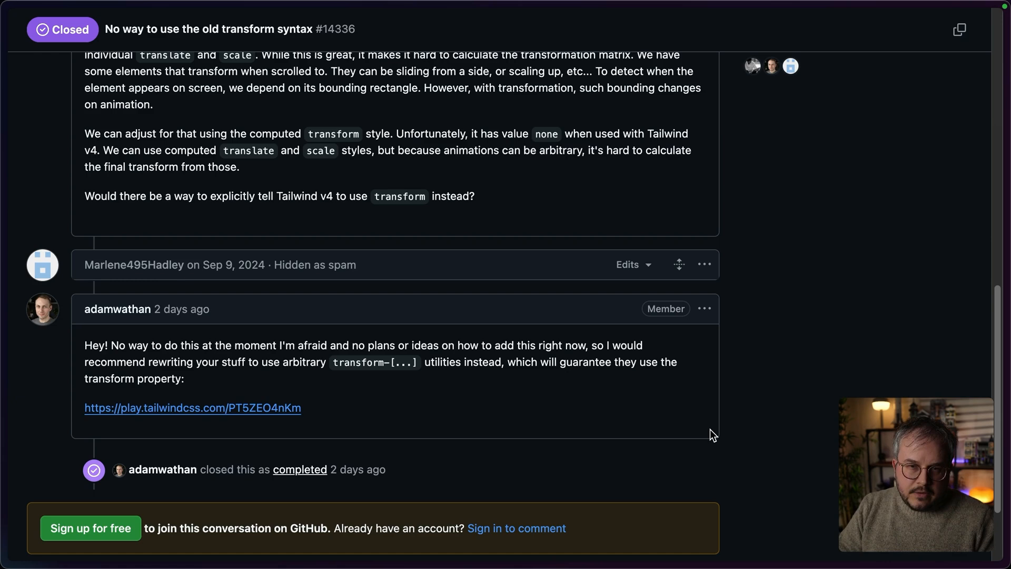
{"action": "mouse_move", "coordinate": [834, 414]}
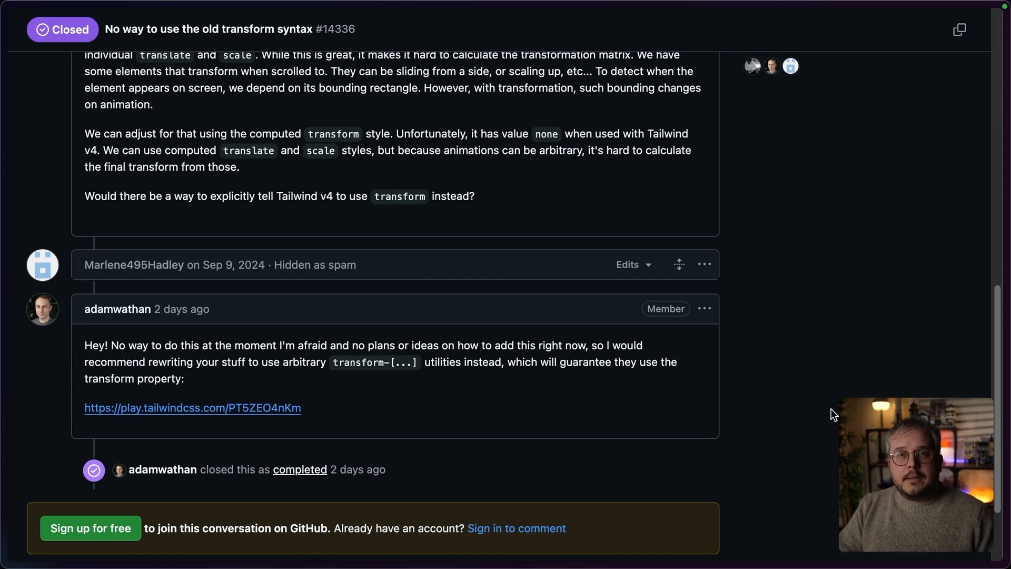